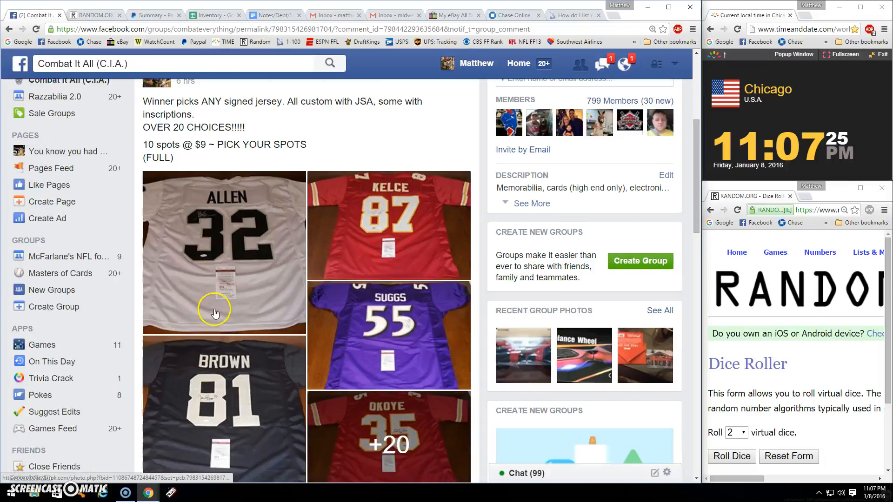
Copy the 10-name spot list and comment LIVE on the jersey break post.
scroll("down", 3)
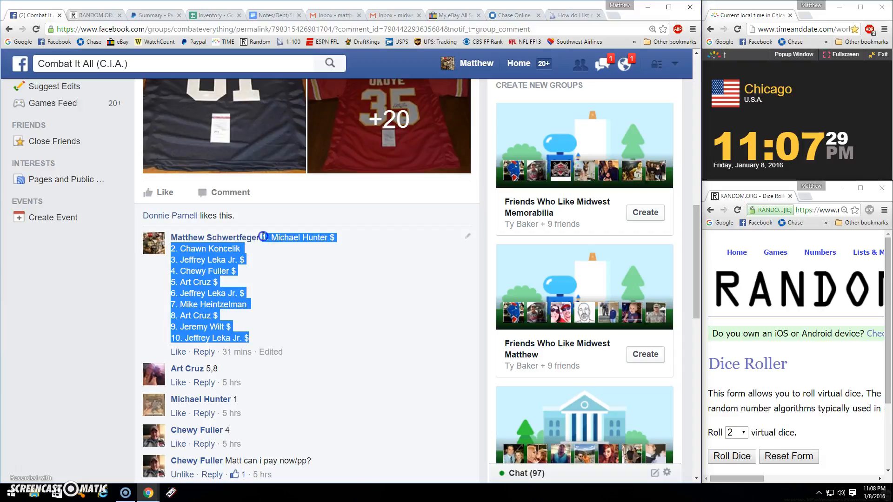
right_click(265, 237)
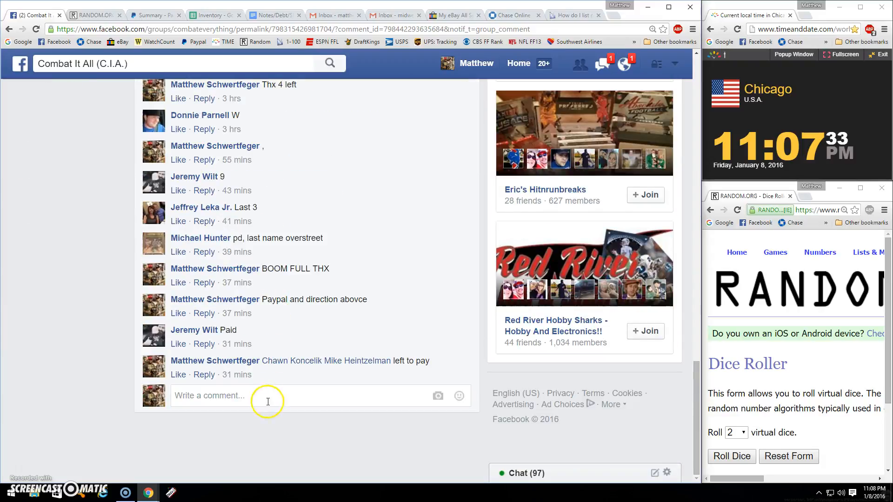
type("LIVE")
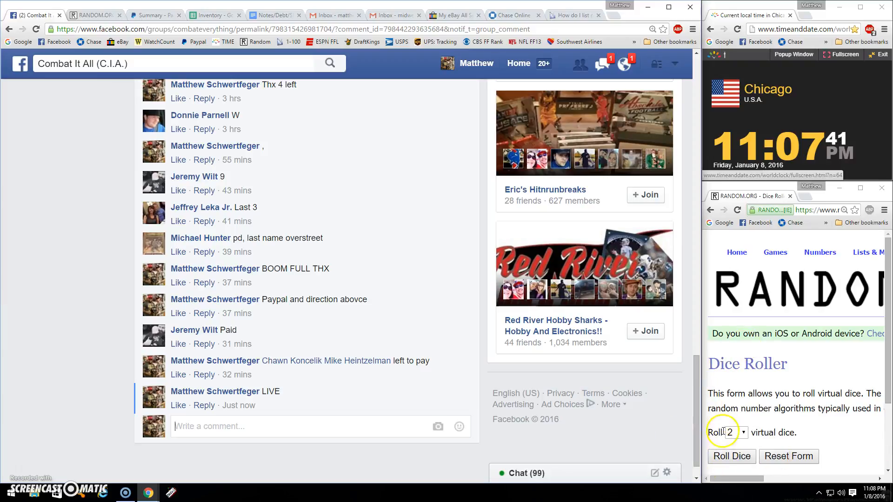
Roll the two virtual dice and bring up the RANDOM.ORG list randomizer.
left_click(731, 455)
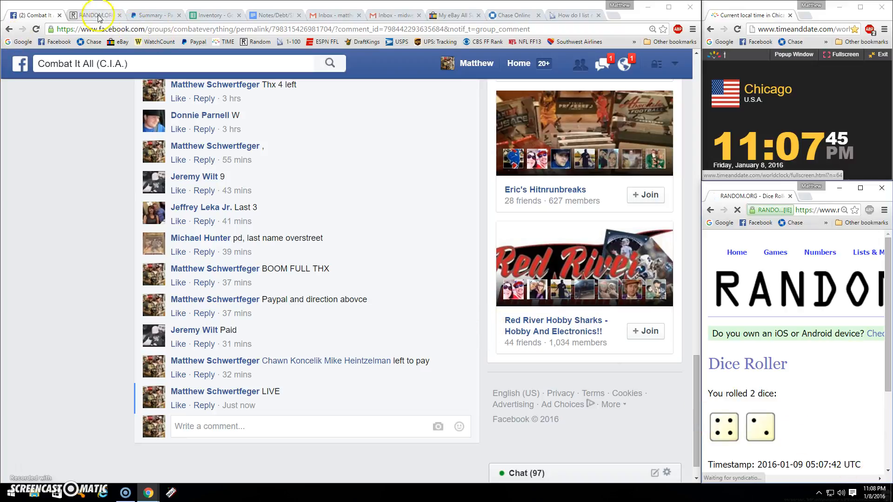
left_click(94, 15)
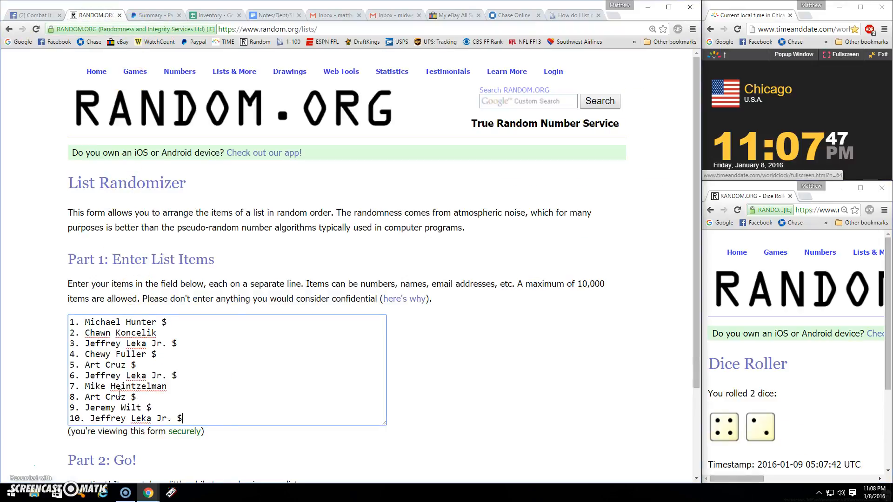
scroll("down", 3)
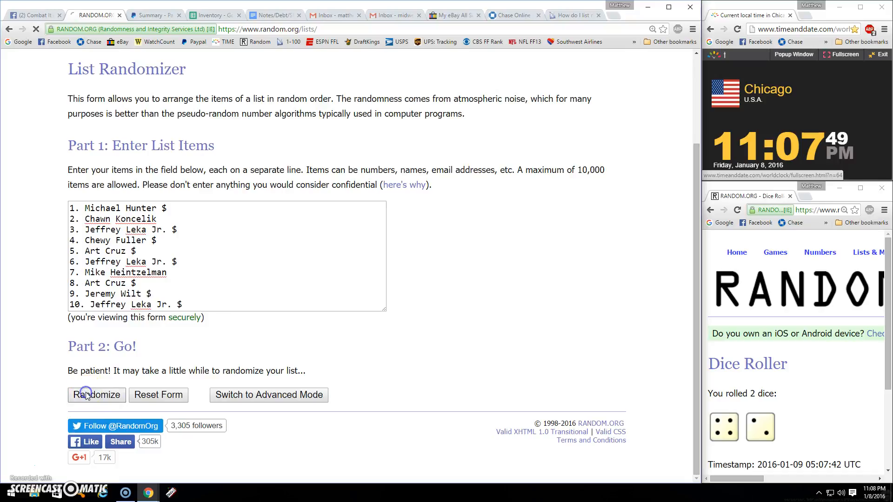
left_click(95, 394)
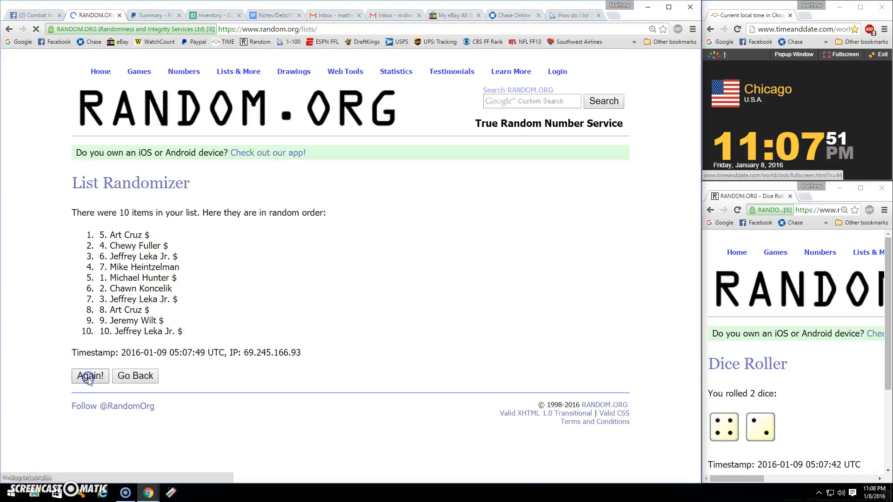
left_click(89, 376)
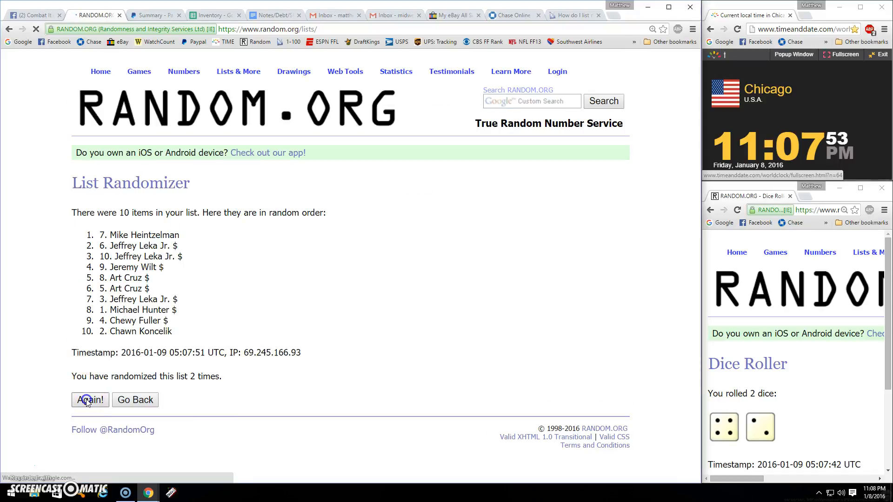
left_click(89, 400)
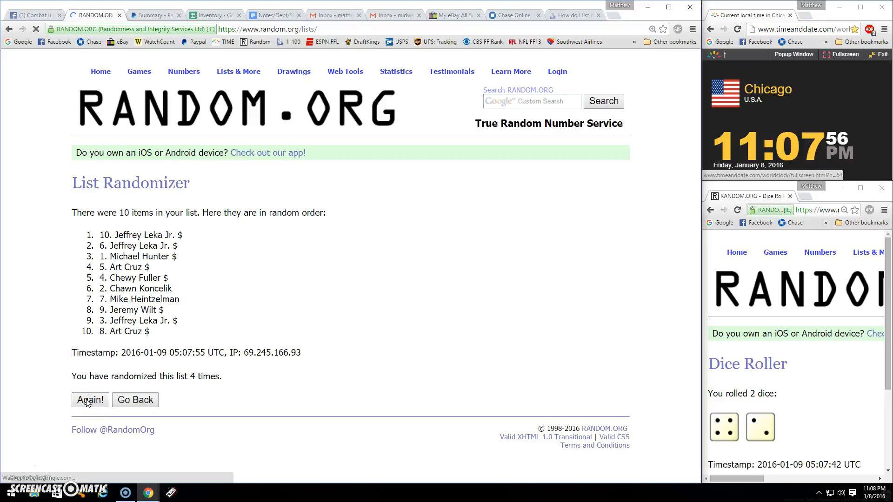
left_click(89, 399)
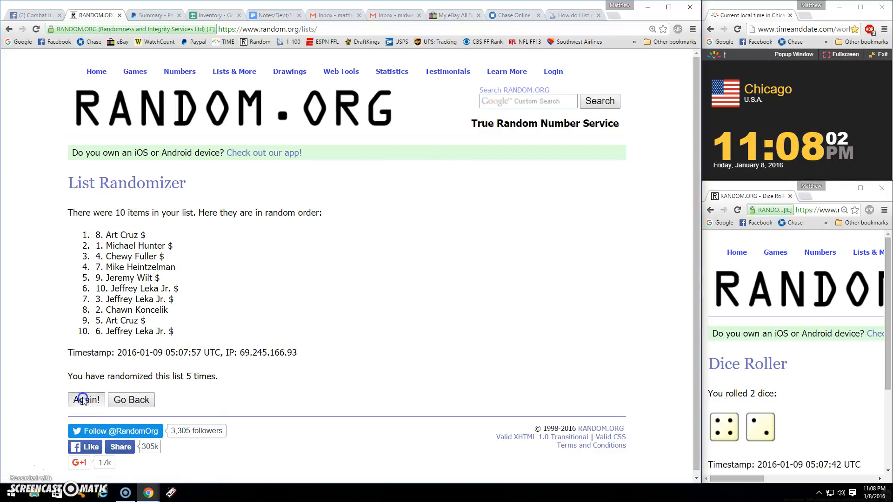
left_click(85, 400)
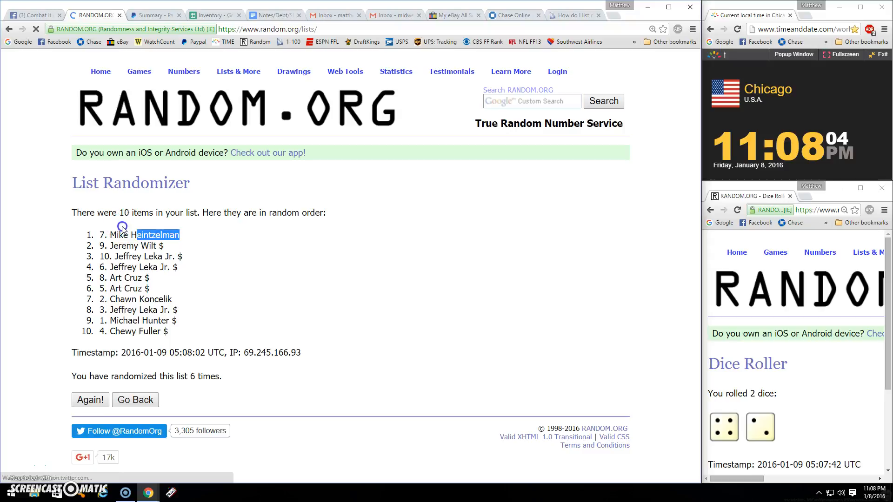
Copy the winning top name and return to the Facebook group post.
right_click(120, 234)
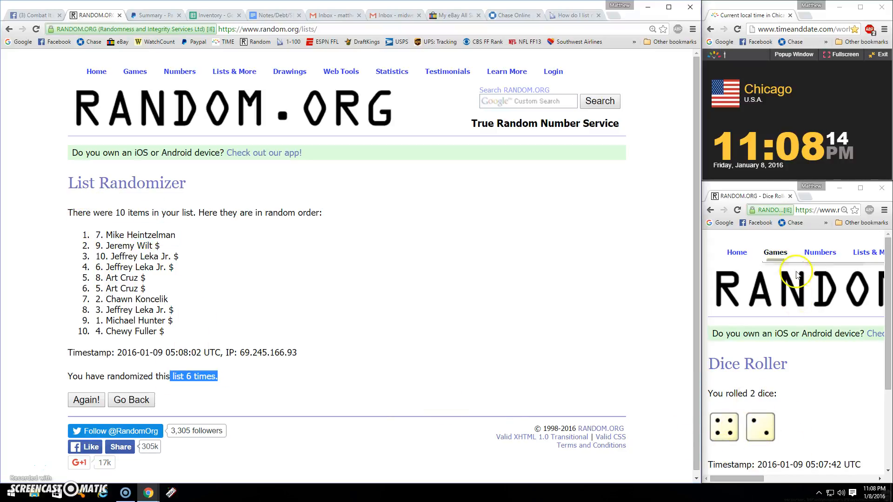
left_click(35, 15)
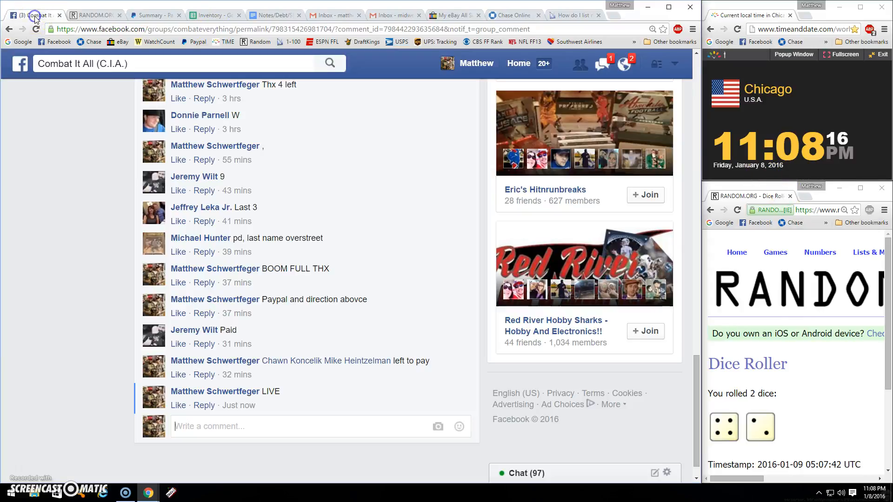